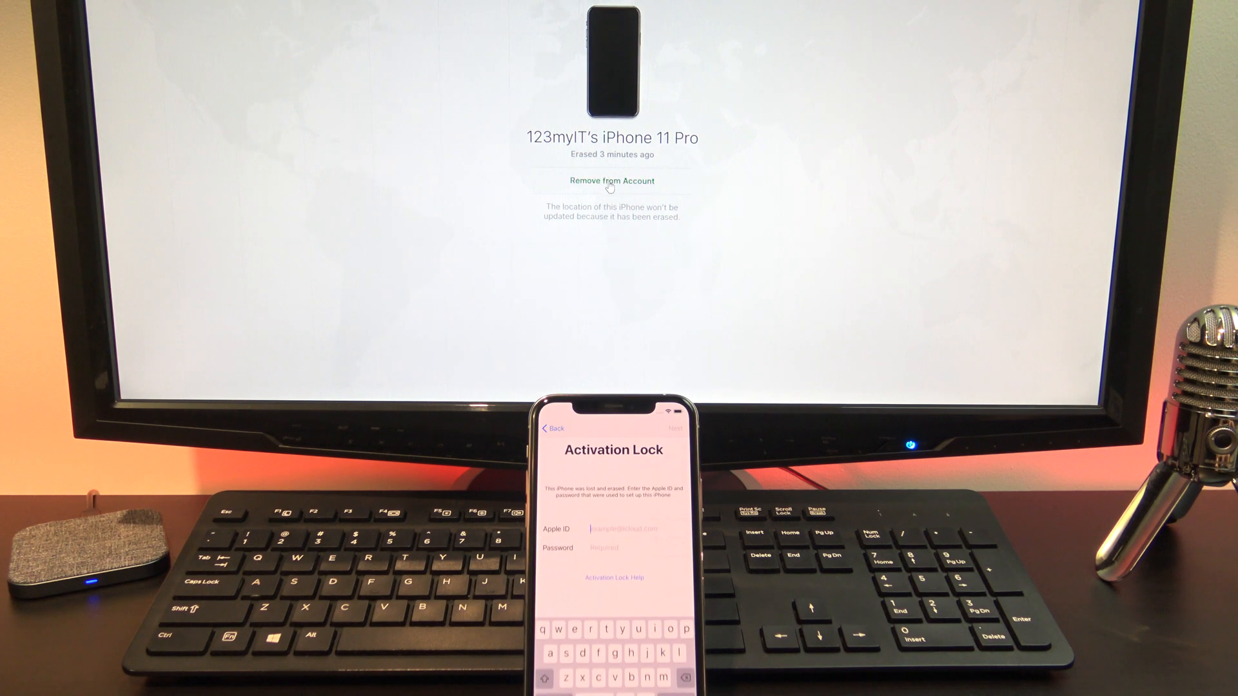
# Remove the erased iPhone 11 Pro from the iCloud account and confirm the removal
pyautogui.click(611, 180)
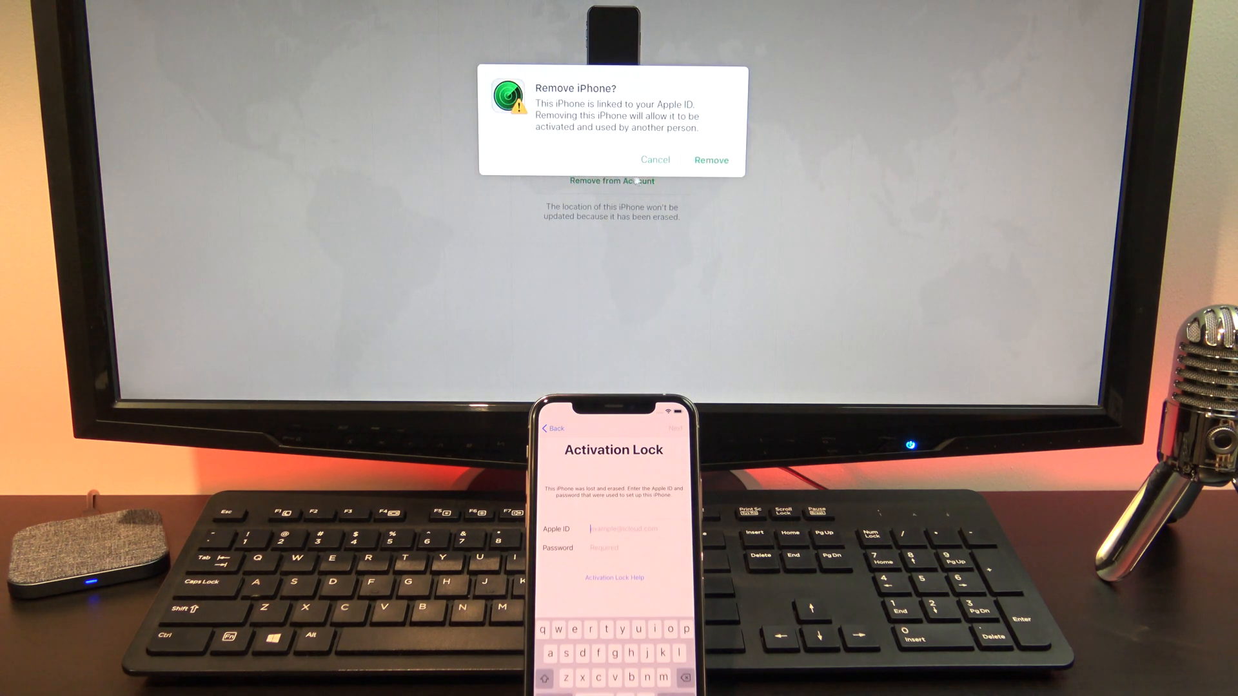
pyautogui.click(710, 159)
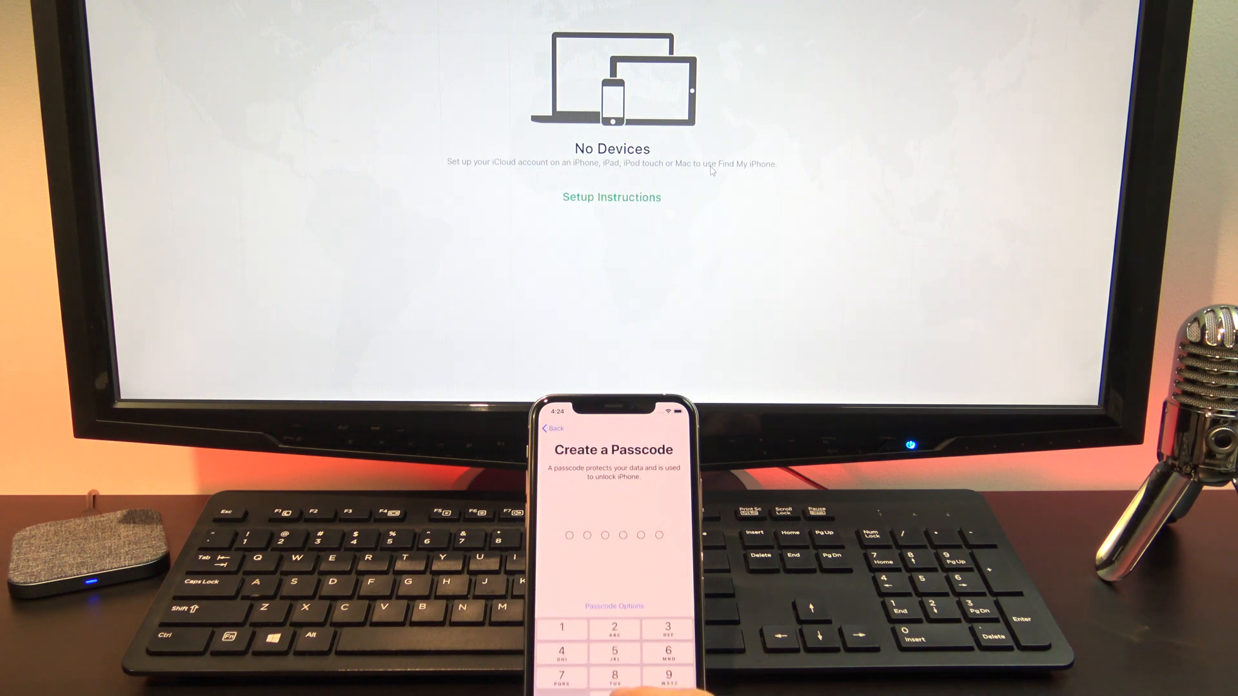
# Reveal the alternative passcode types on the iPhone's Create a Passcode screen
pyautogui.click(614, 606)
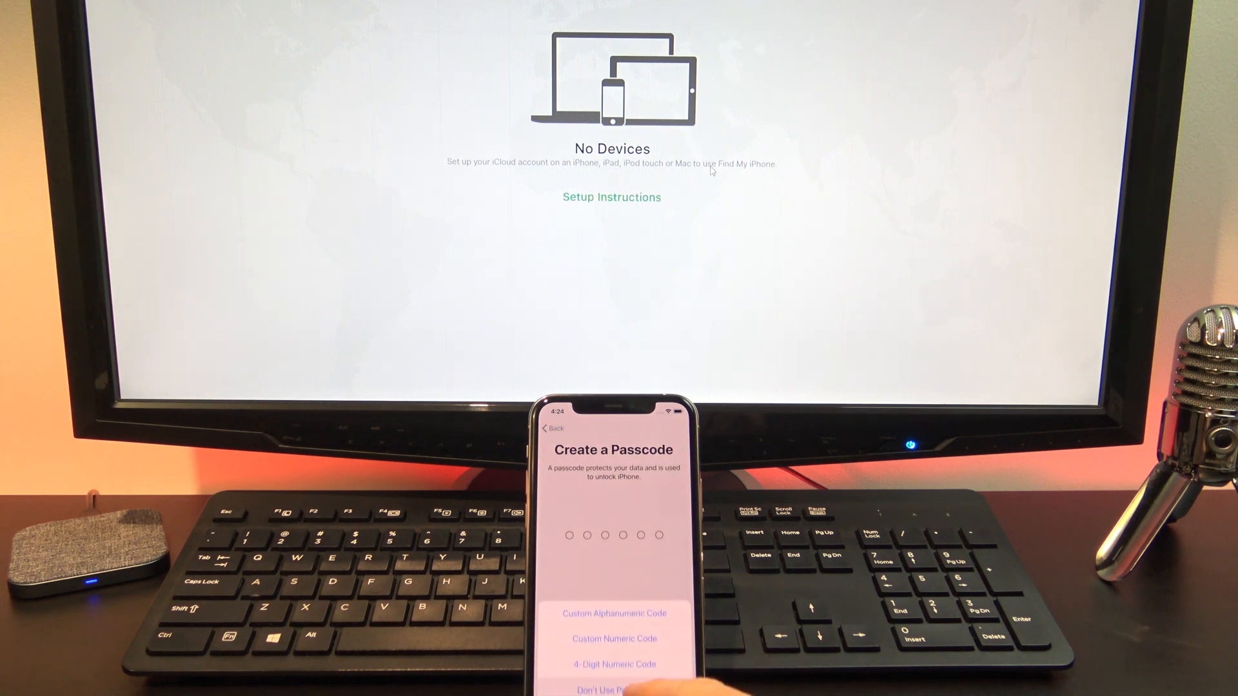